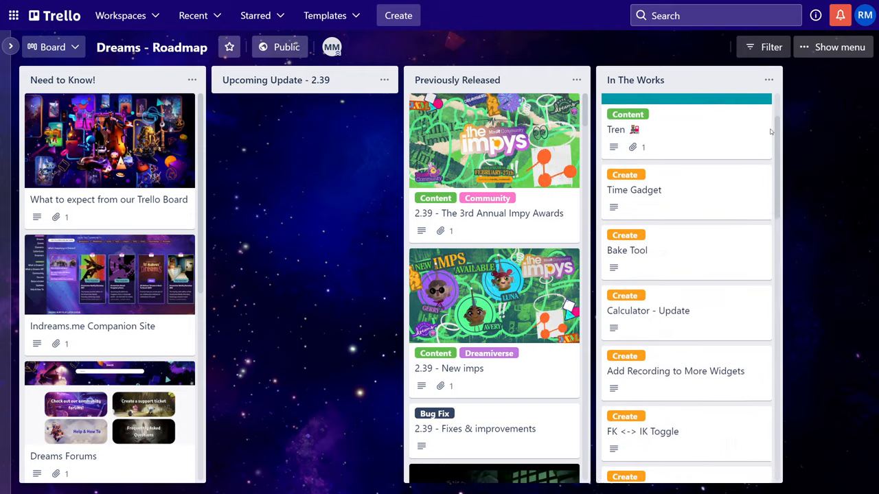
# Read the Calculator - Update card, then the 2.32 - Thermometer More Details card in Previously Released
pyautogui.click(635, 190)
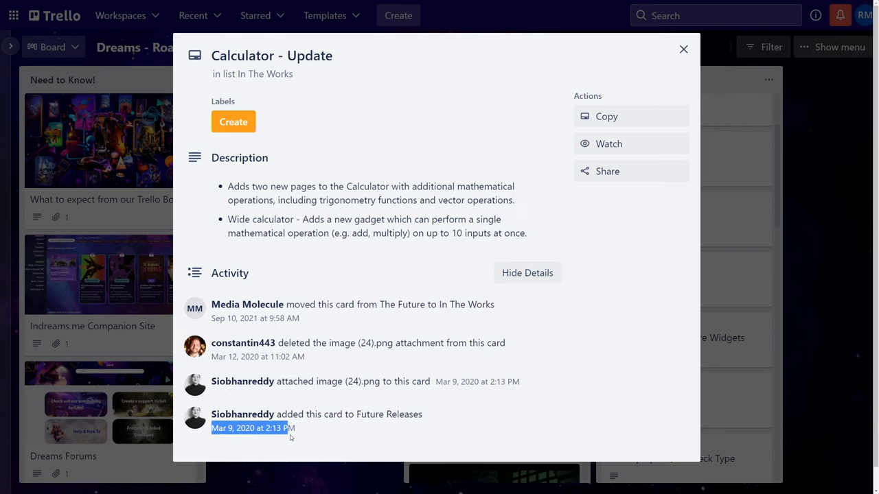
pyautogui.click(684, 49)
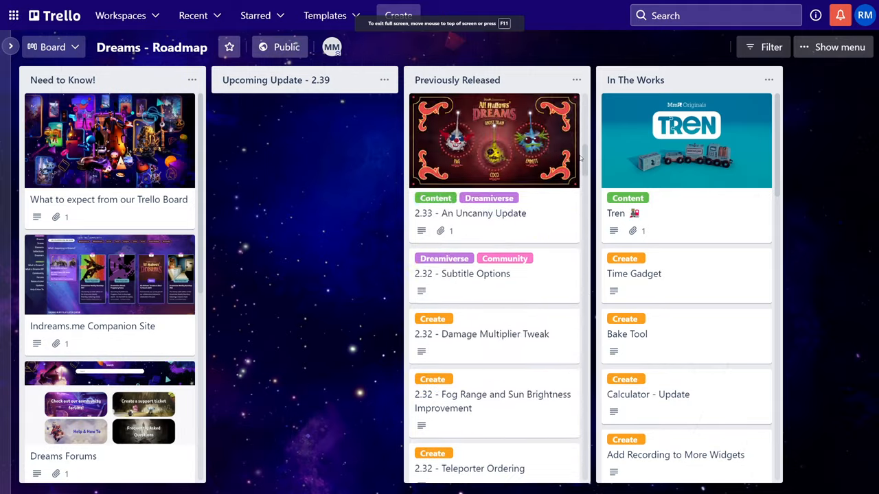
pyautogui.scroll(-3)
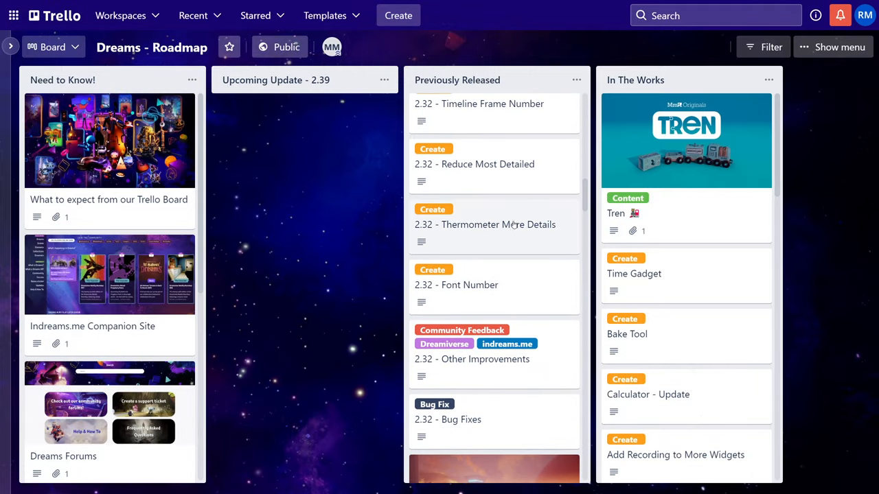
pyautogui.click(485, 225)
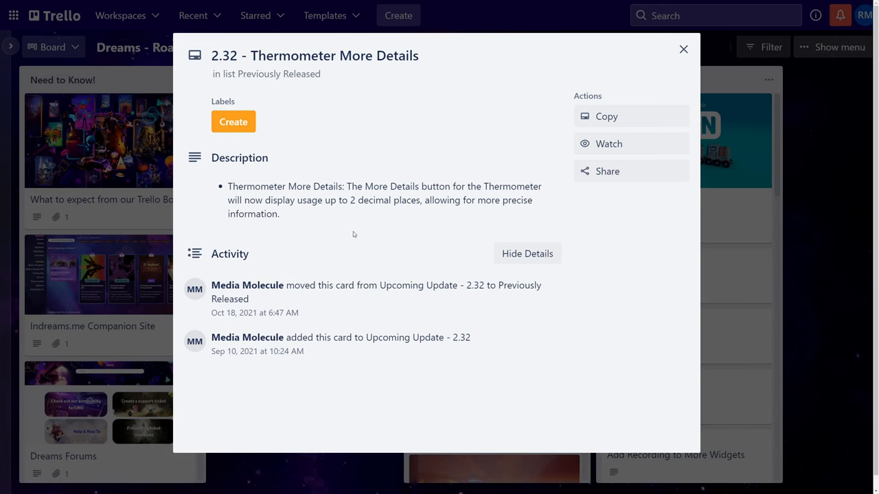
pyautogui.doubleClick(351, 201)
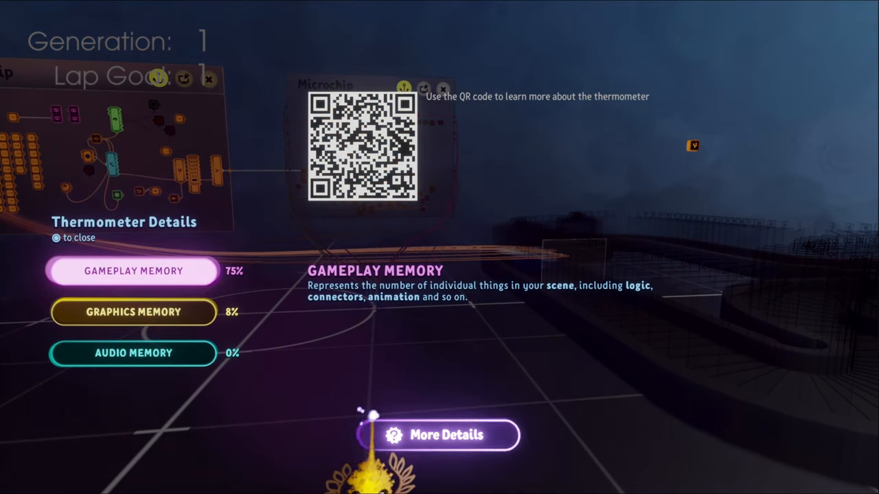
# Dismiss Thermometer Details and return to the racing scene's logic and the roadmap board
pyautogui.click(438, 435)
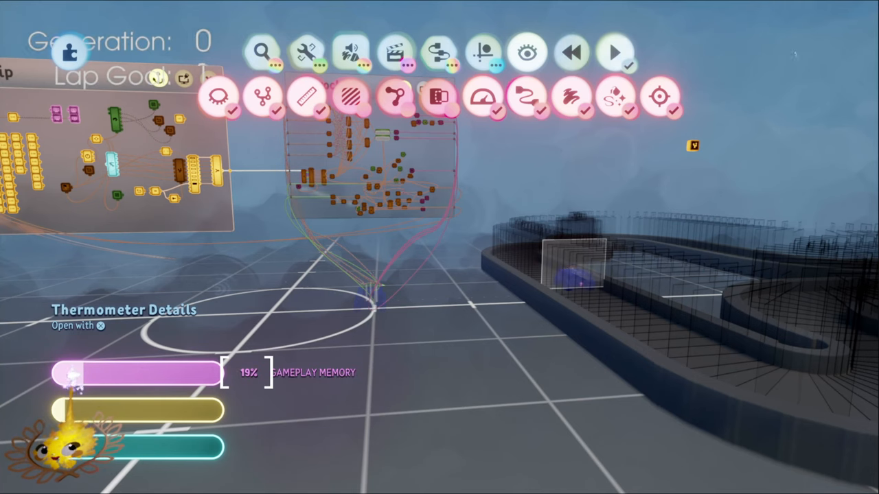
pyautogui.click(616, 53)
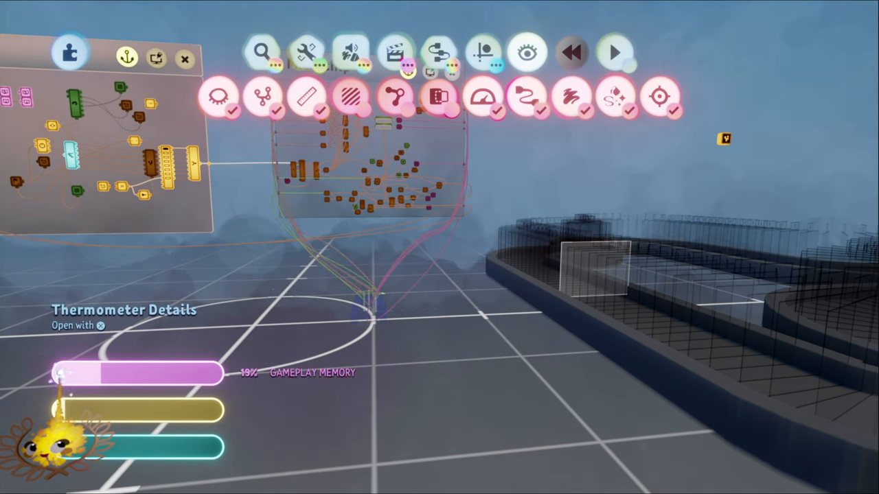
pyautogui.click(612, 52)
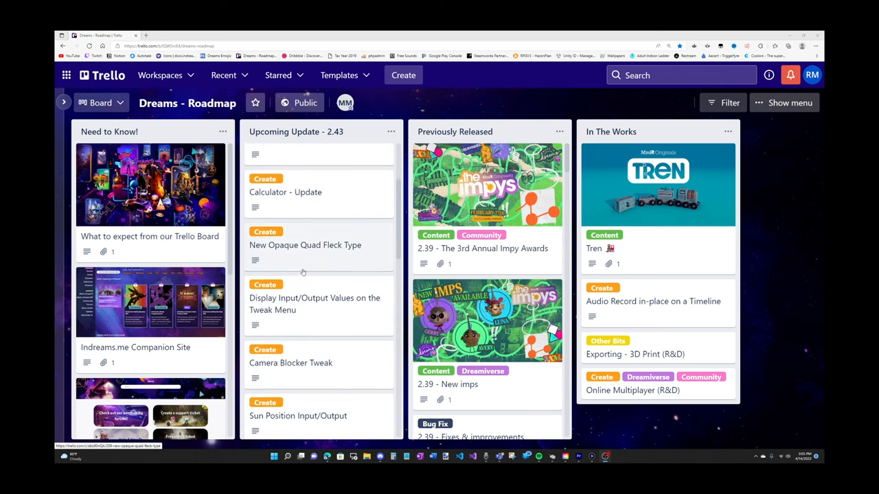
# Read the Display Input/Output Values on the Tweak Menu card, highlighting its description text
pyautogui.click(315, 304)
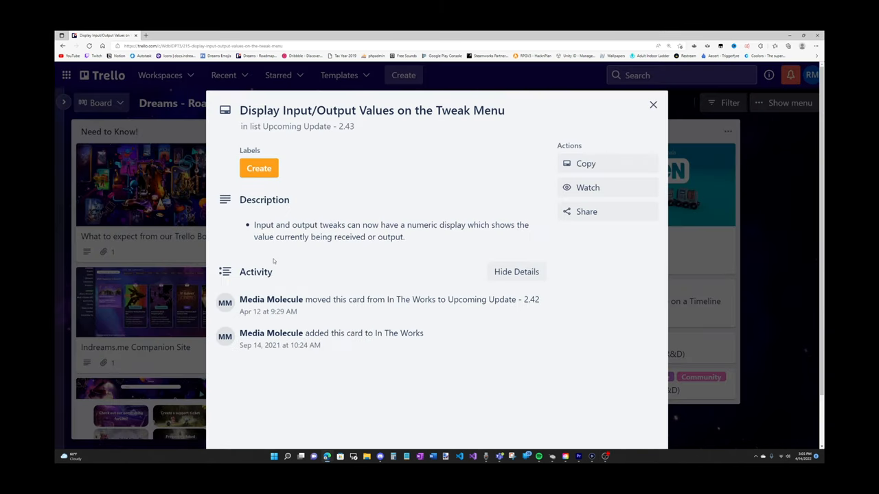
pyautogui.doubleClick(297, 225)
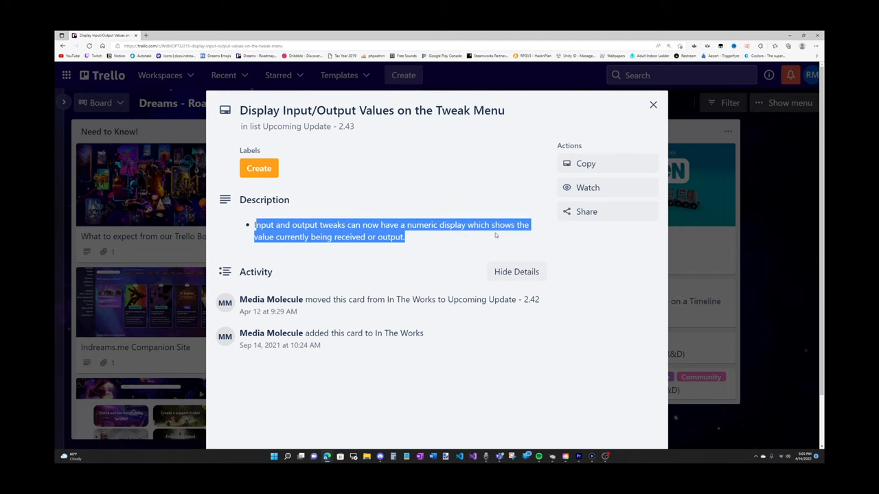
pyautogui.click(459, 235)
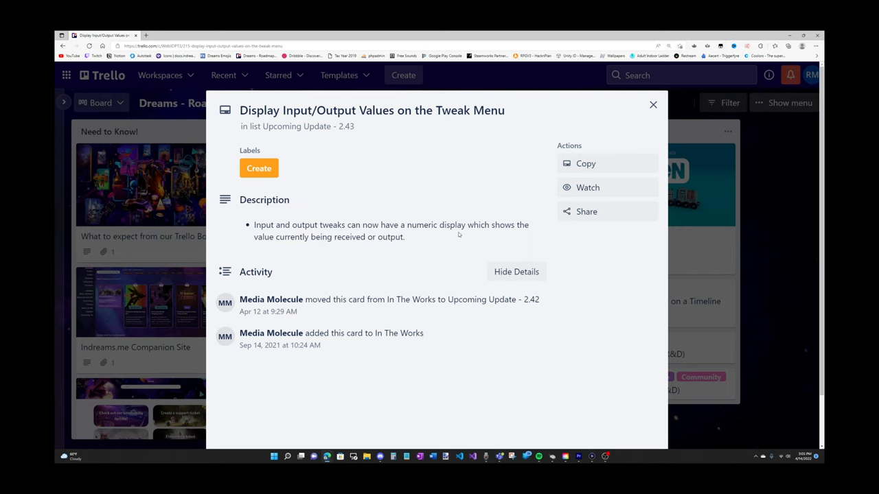
pyautogui.moveTo(355, 225); pyautogui.dragTo(467, 226)
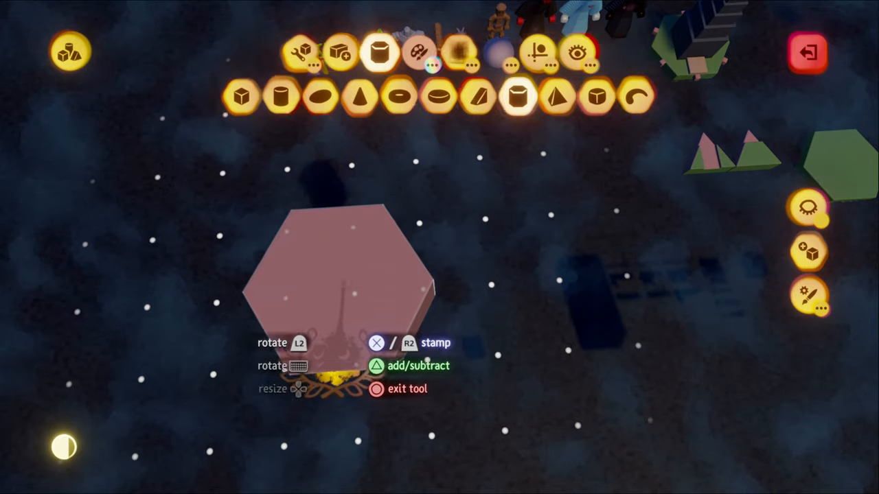
# Choose the pink hexagonal prism sculpt shape and position it in the starry scene
pyautogui.click(374, 389)
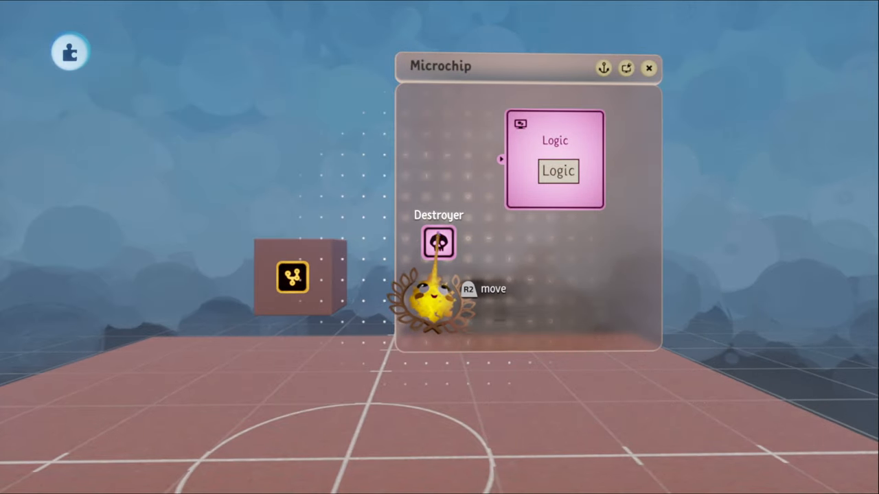
# Place a Destroyer beside the Logic gadget and wire it to the block sculpture's output
pyautogui.click(438, 241)
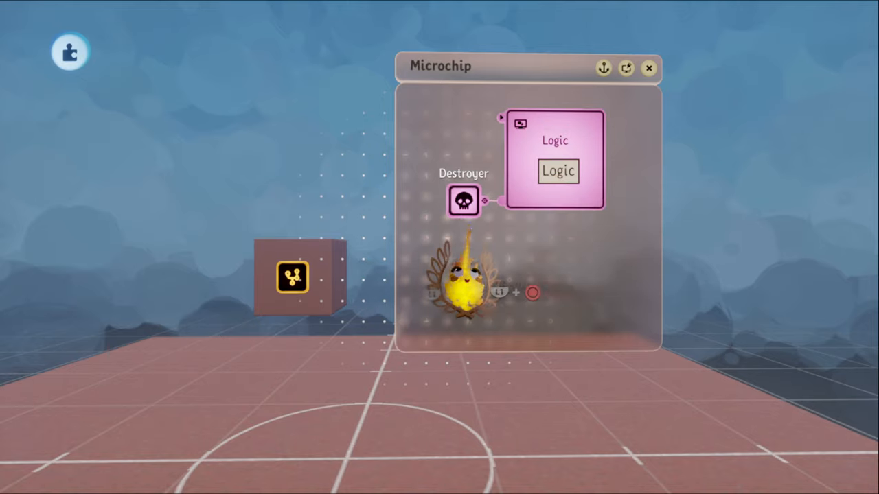
pyautogui.click(648, 69)
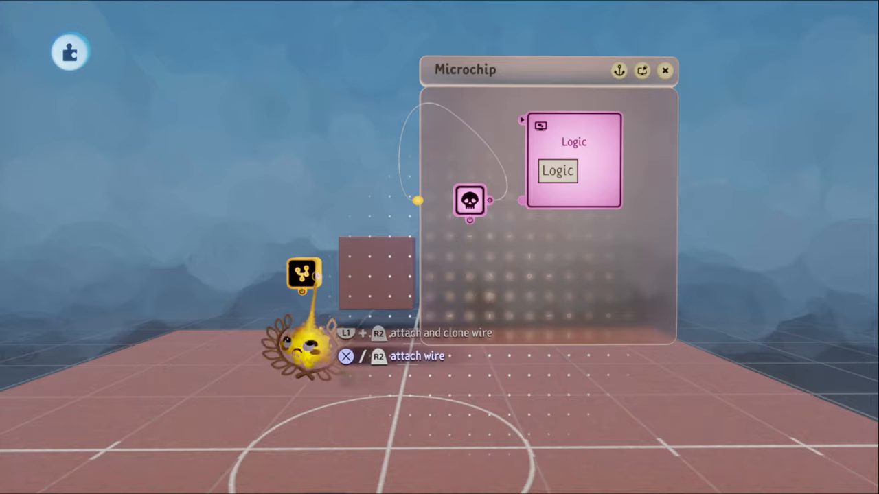
pyautogui.click(665, 70)
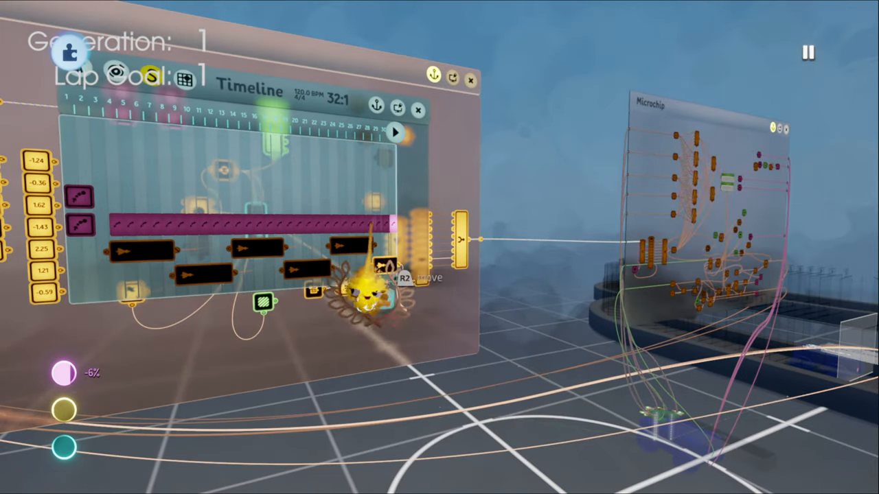
# Exit the Timeline gadget to expose the racing scene's full logic wiring
pyautogui.click(418, 110)
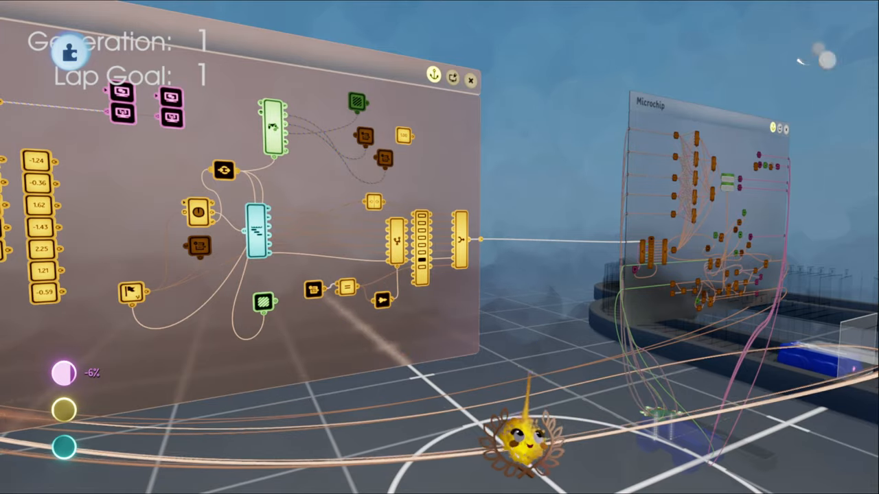